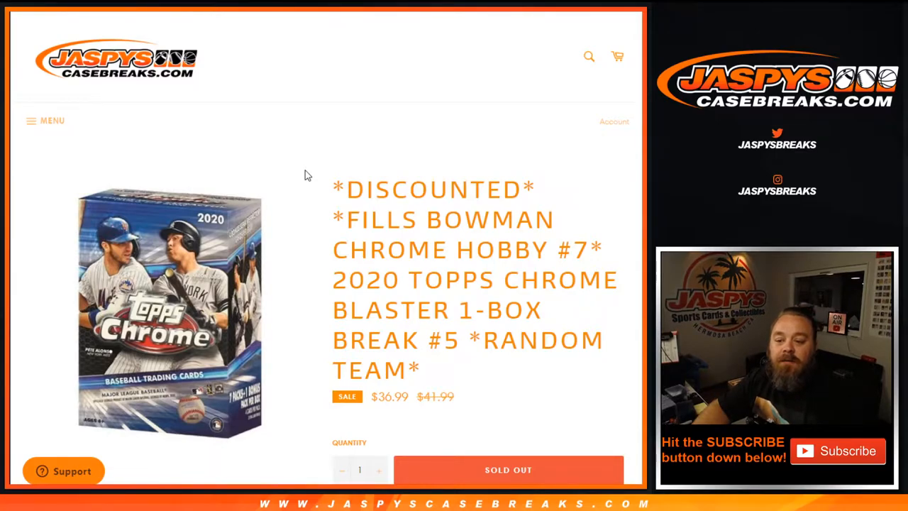
mouse_move(396, 207)
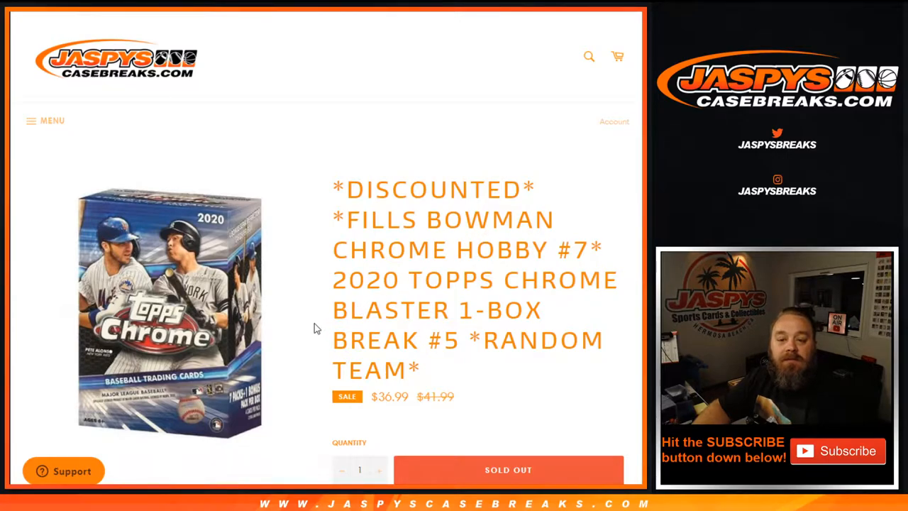
- Select the break's team names from PHILLIES downward on the Jaspys product page
scroll("down", 3)
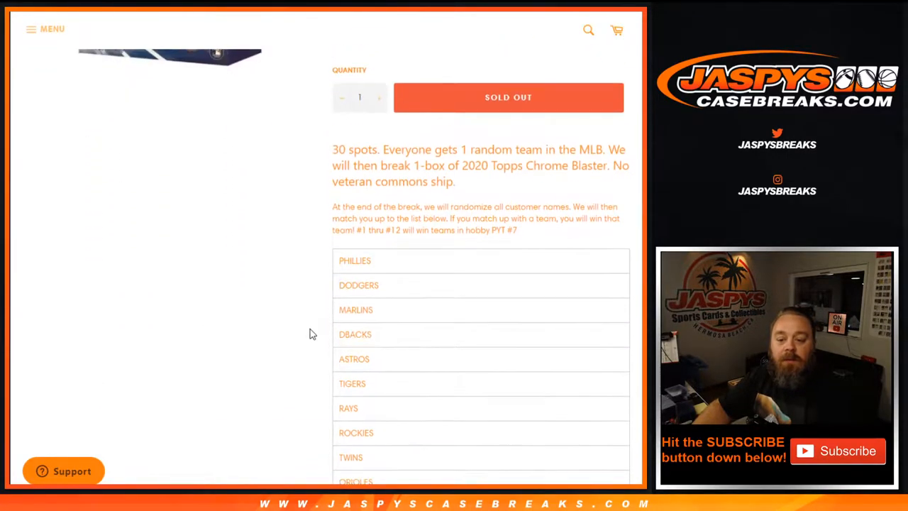
scroll("down", 3)
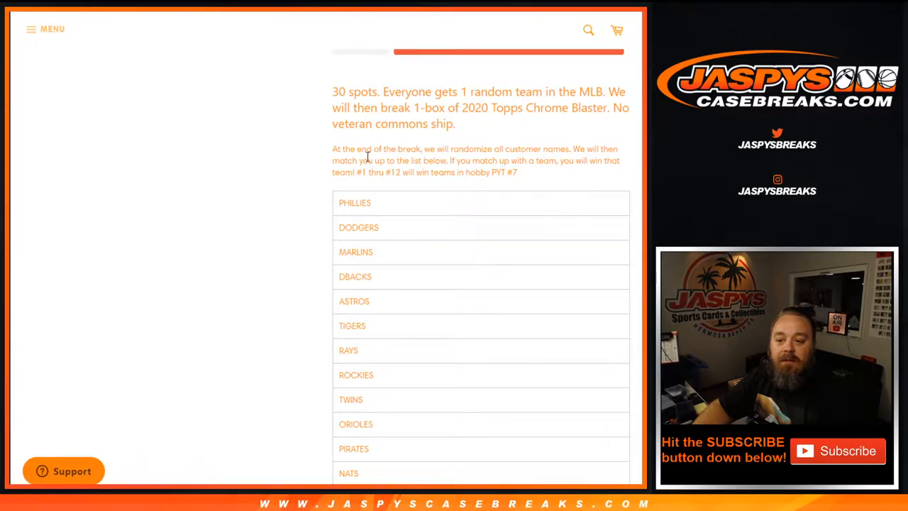
mouse_move(518, 169)
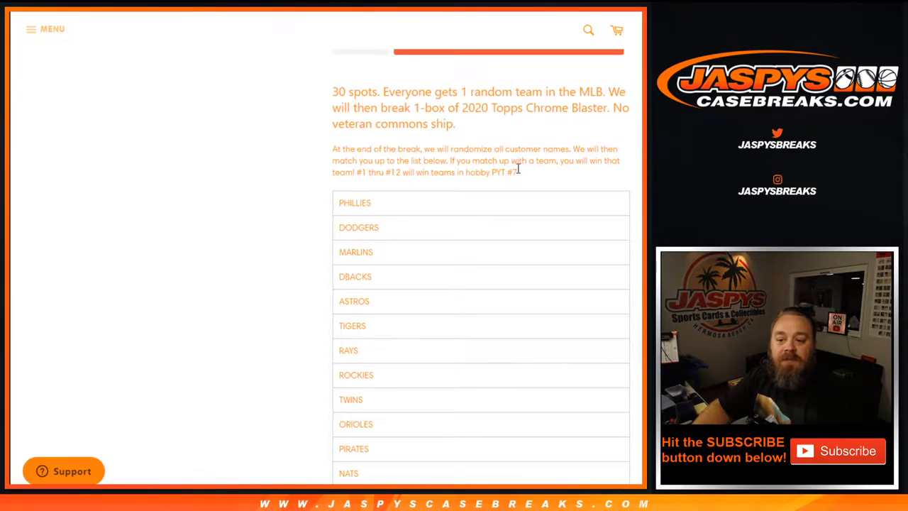
mouse_move(230, 246)
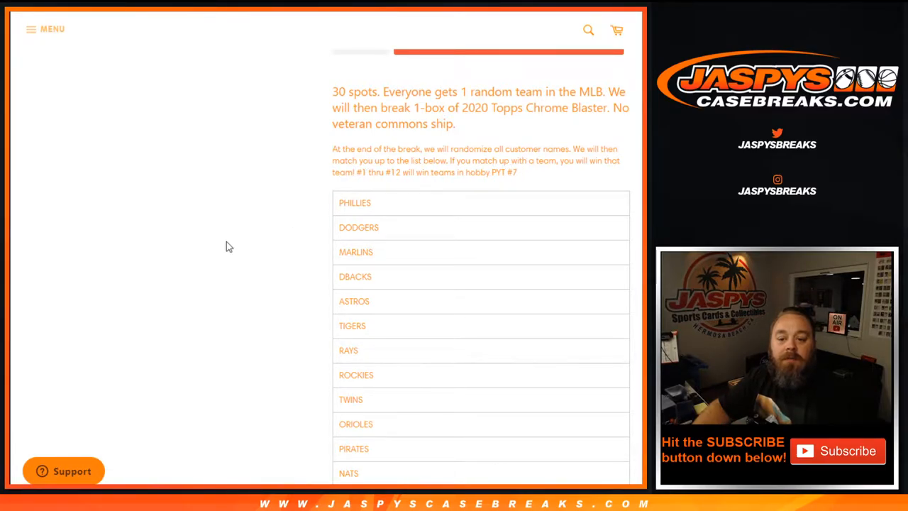
left_click_drag(354, 203, 369, 424)
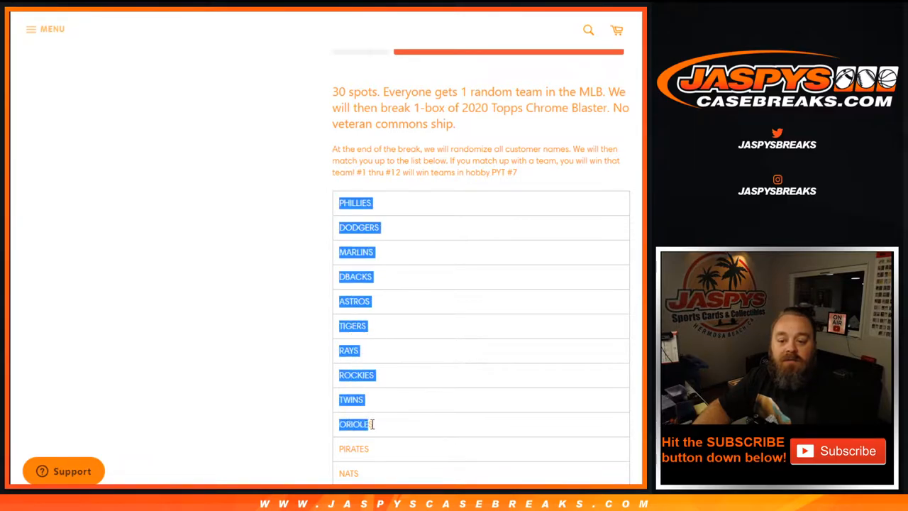
- Paste the twelve team names PHILLIES through NATS into column B of Sheet2
scroll("down", 3)
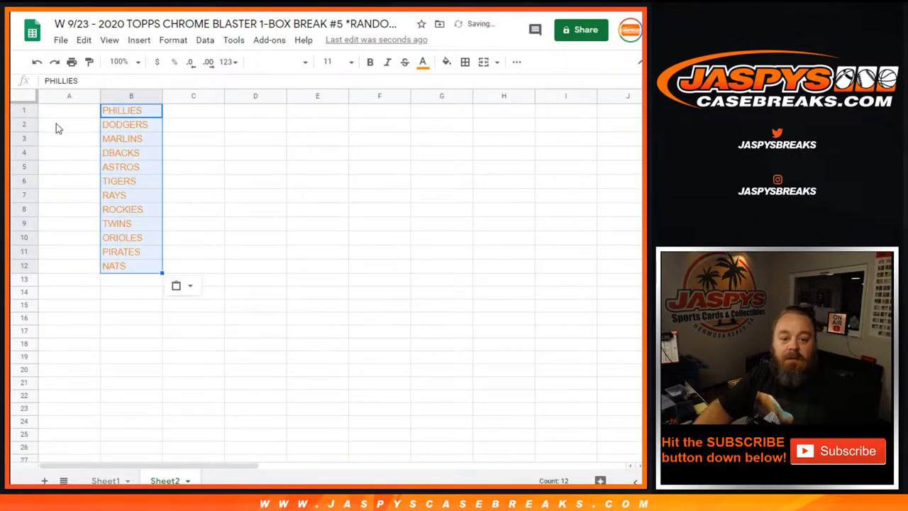
left_click(68, 111)
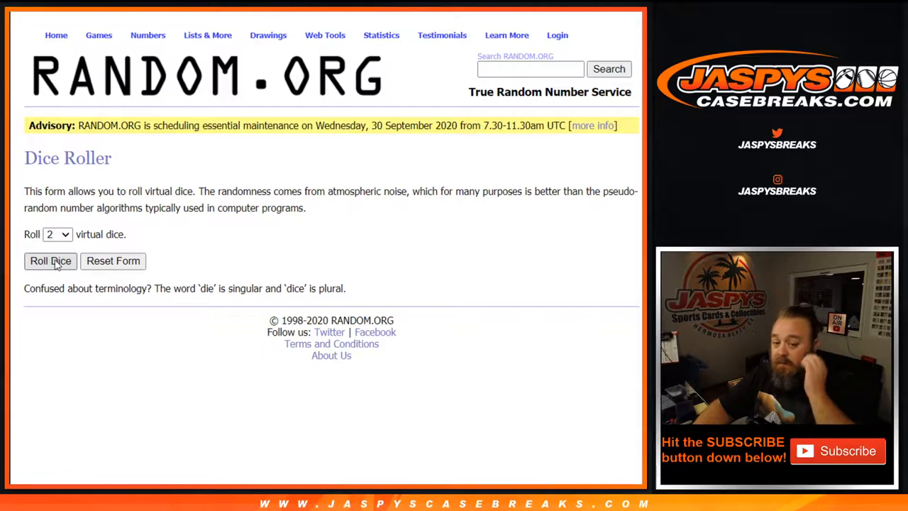
- Roll two dice, then shuffle the 30-name customer list five times in List Randomizer
left_click(51, 261)
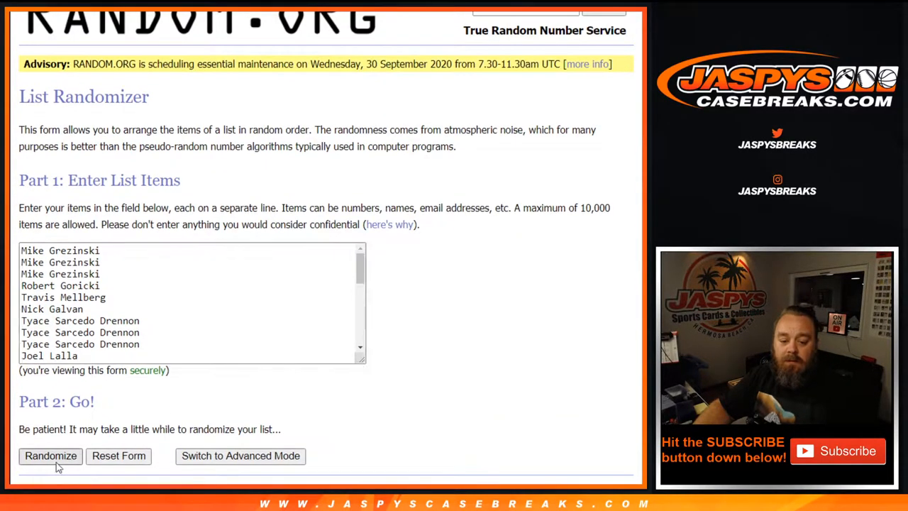
left_click(51, 456)
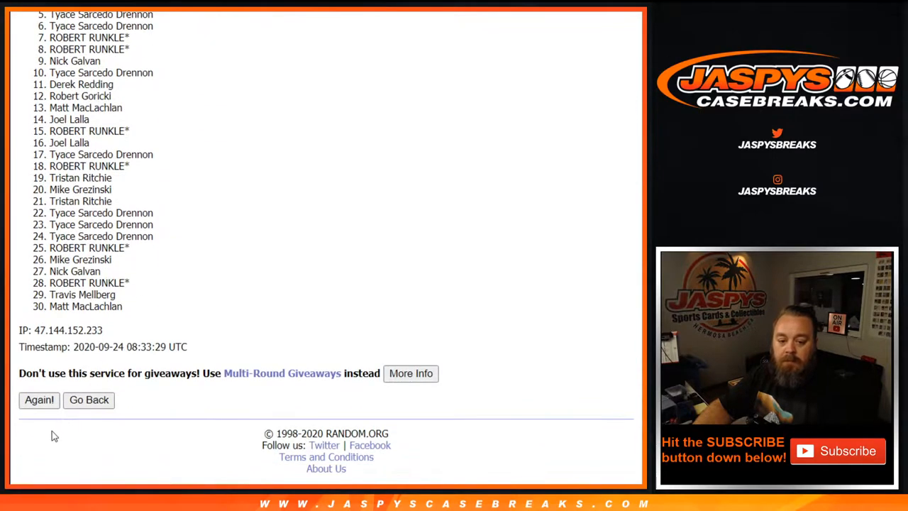
left_click(40, 401)
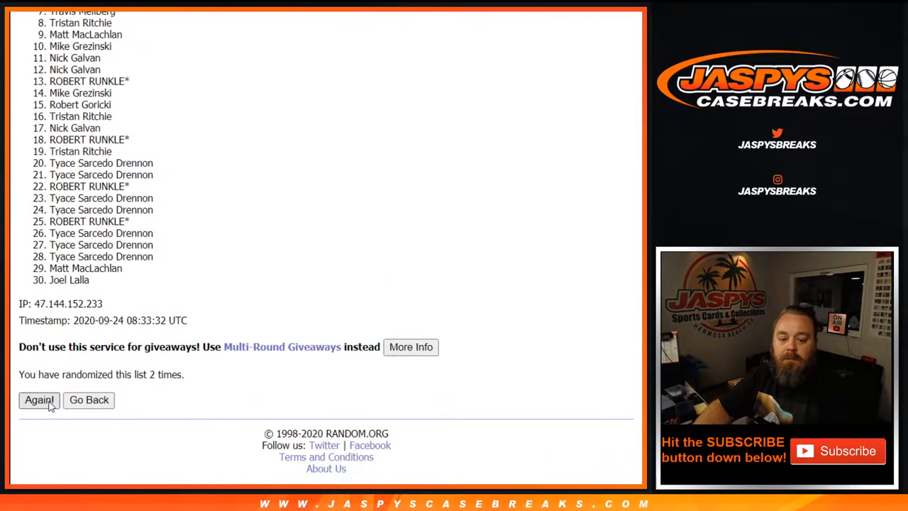
left_click(39, 401)
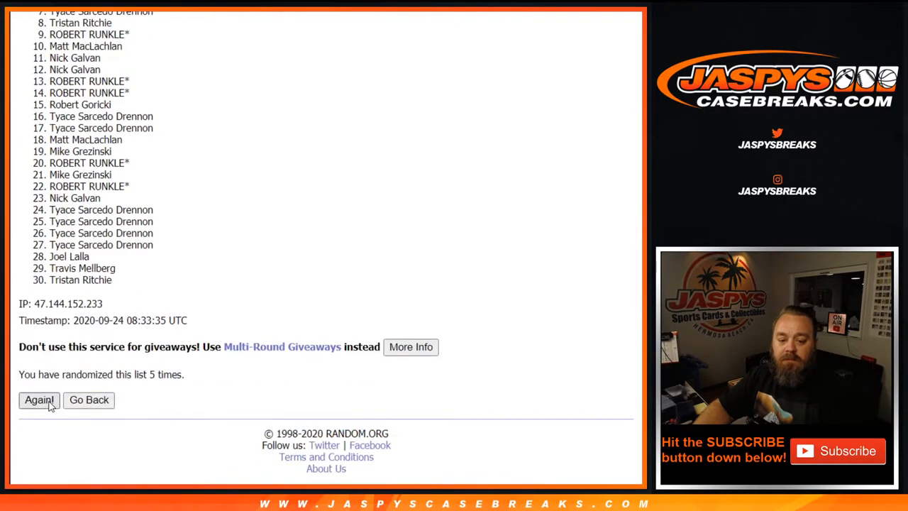
left_click(40, 400)
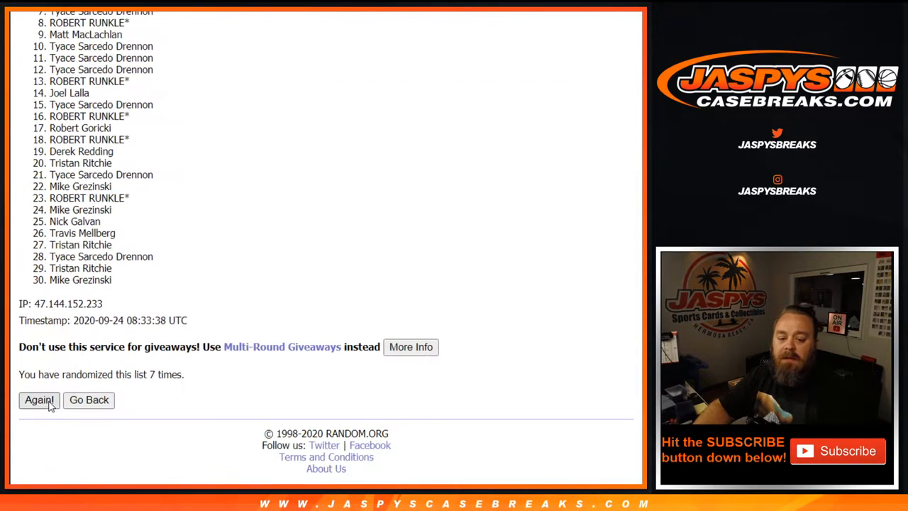
left_click(40, 400)
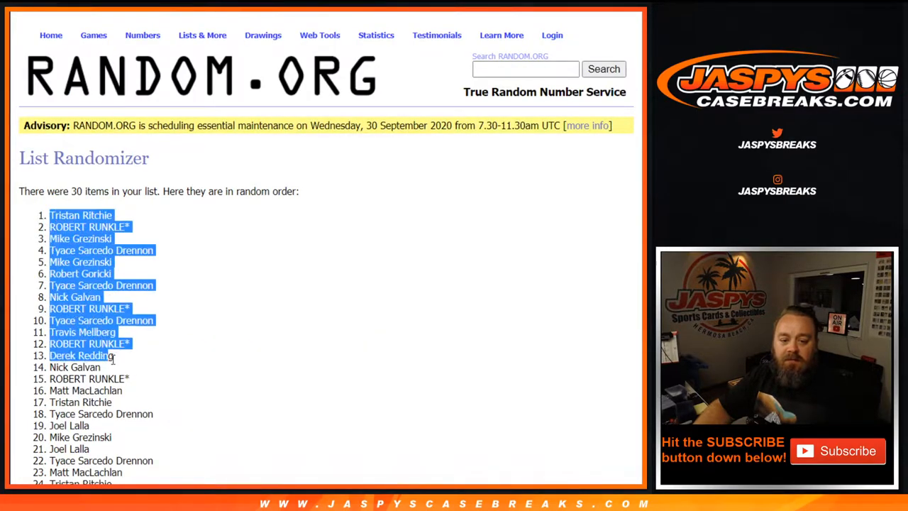
scroll("down", 3)
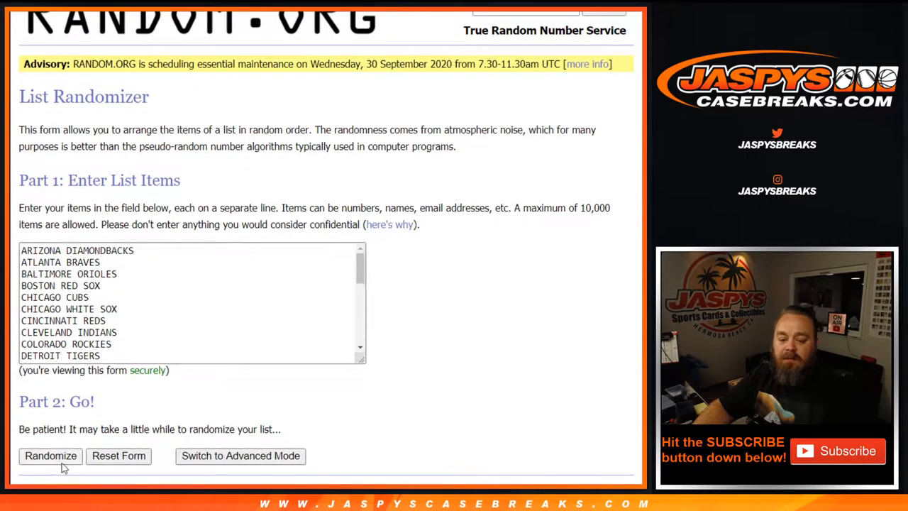
- Shuffle the 30 MLB teams six times until the order begins with ATLANTA BRAVES
left_click(51, 455)
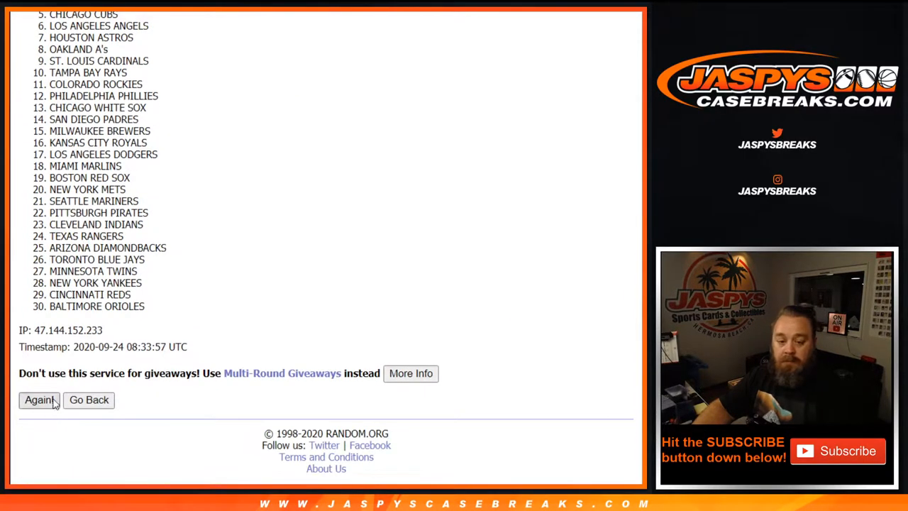
left_click(39, 400)
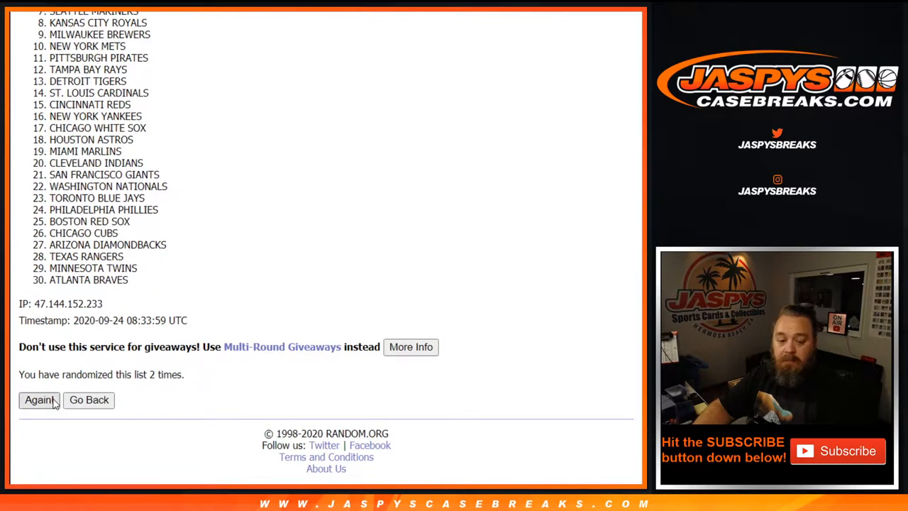
left_click(39, 400)
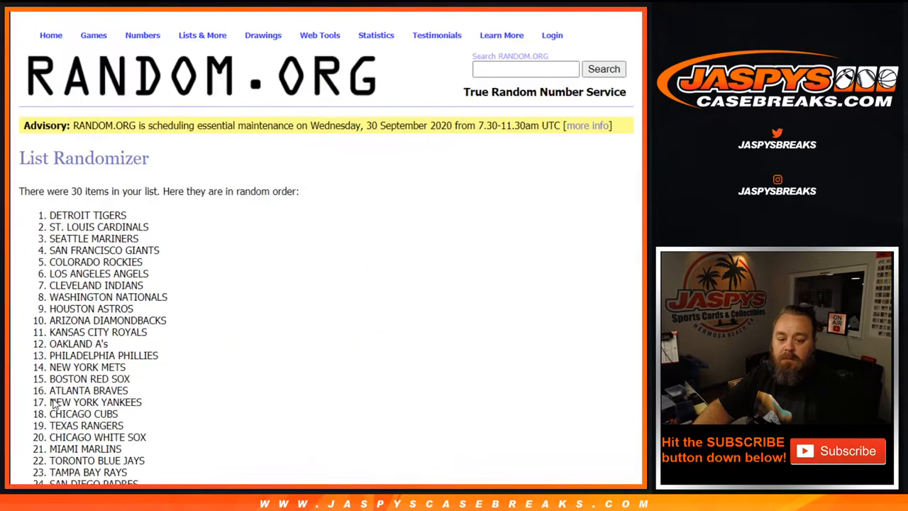
left_click(40, 400)
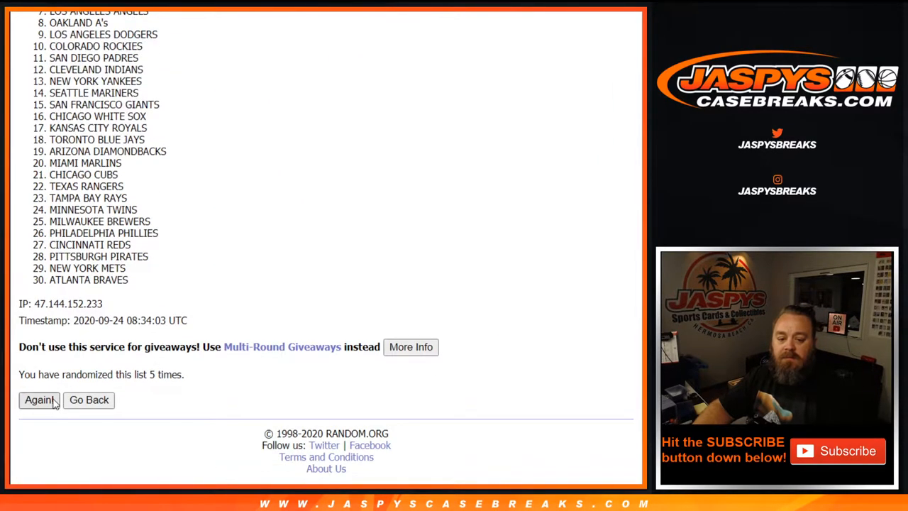
left_click(38, 400)
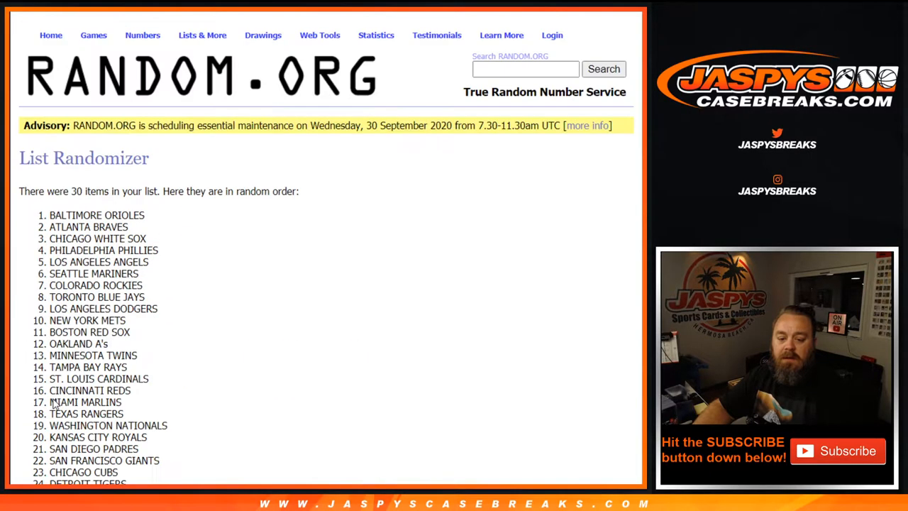
scroll("down", 3)
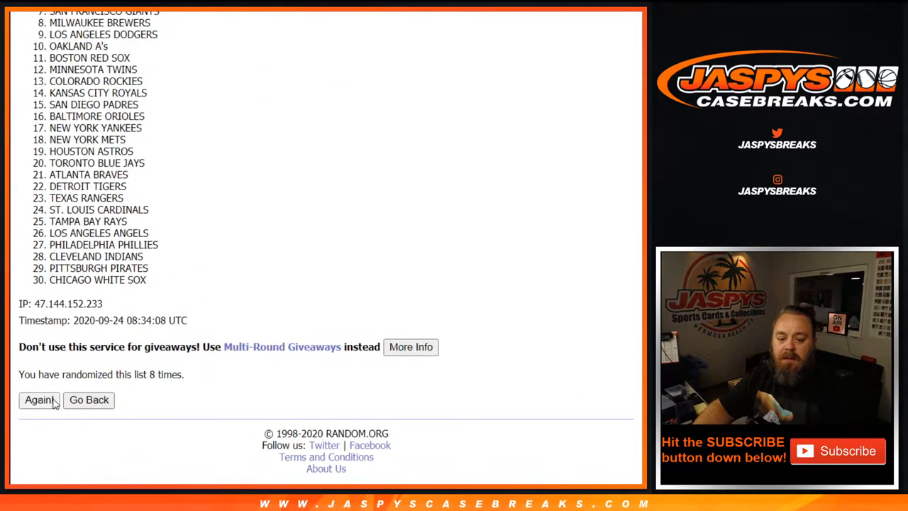
left_click(39, 400)
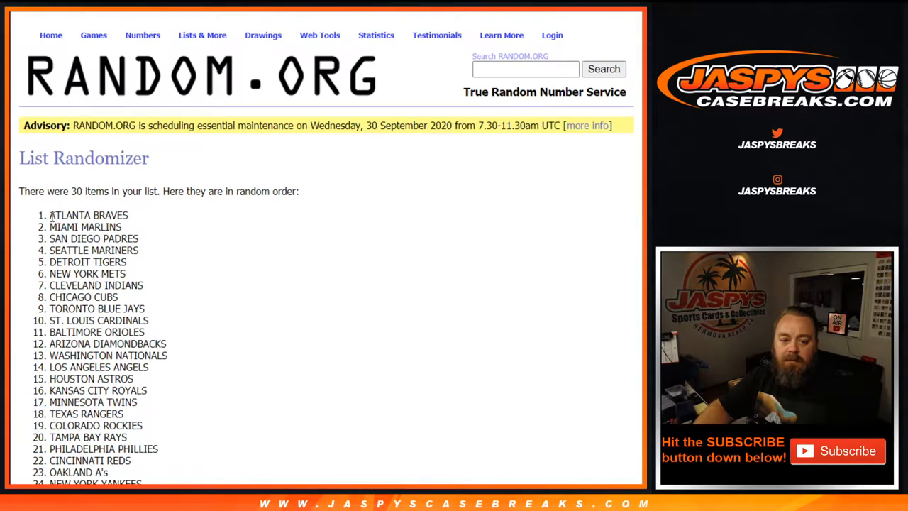
scroll("down", 3)
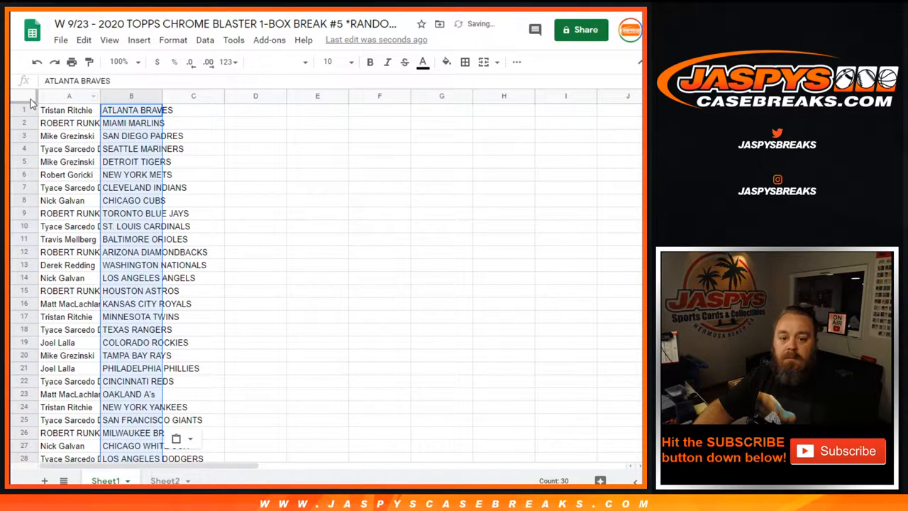
- Begin formatting the pasted name–team pairings via the toolbar Font choices
left_click(276, 62)
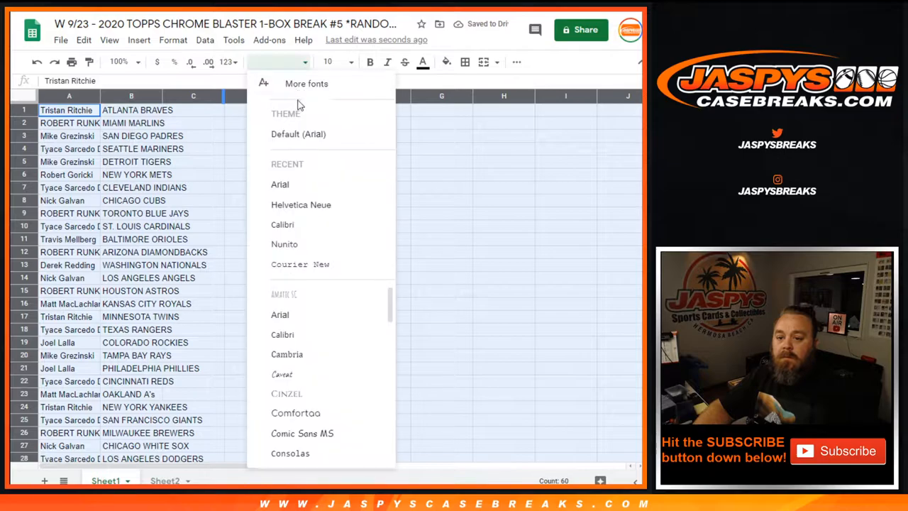
- Make the 30 Sheet1 pairings bold at font size 14 and widen columns A and B
left_click(330, 62)
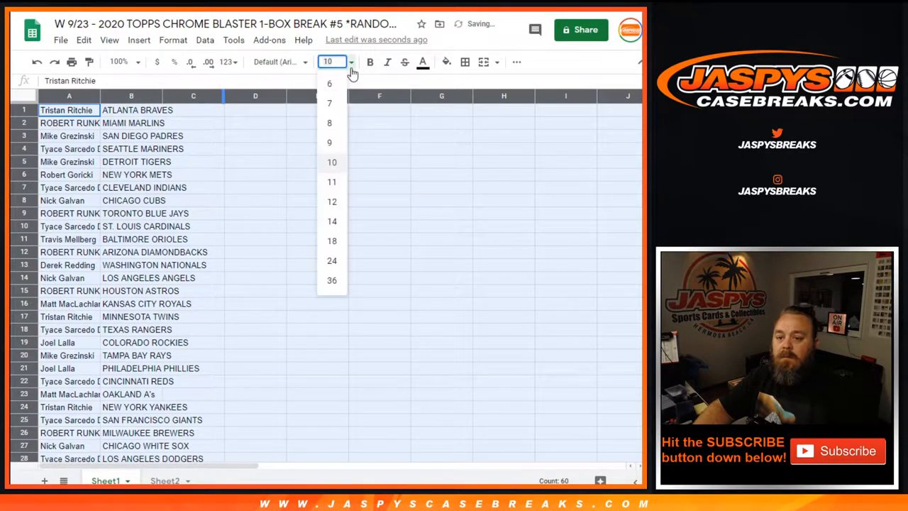
left_click(332, 221)
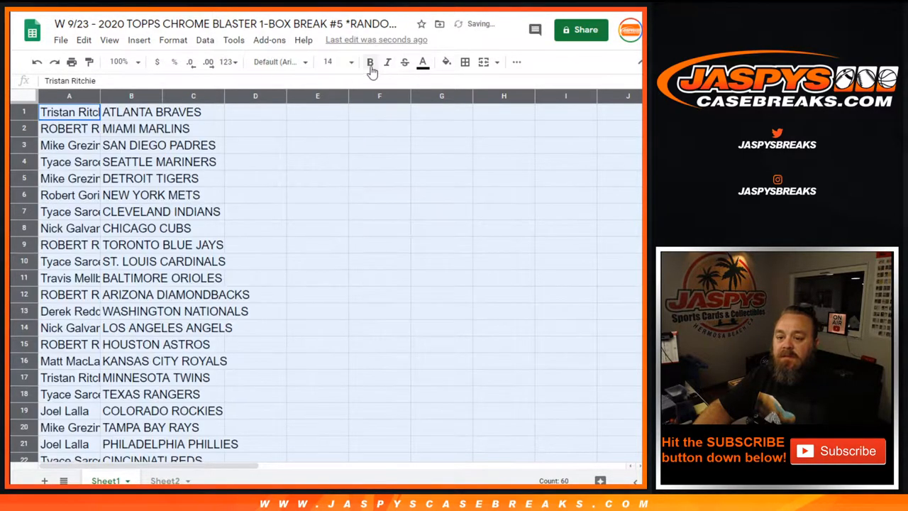
left_click(369, 63)
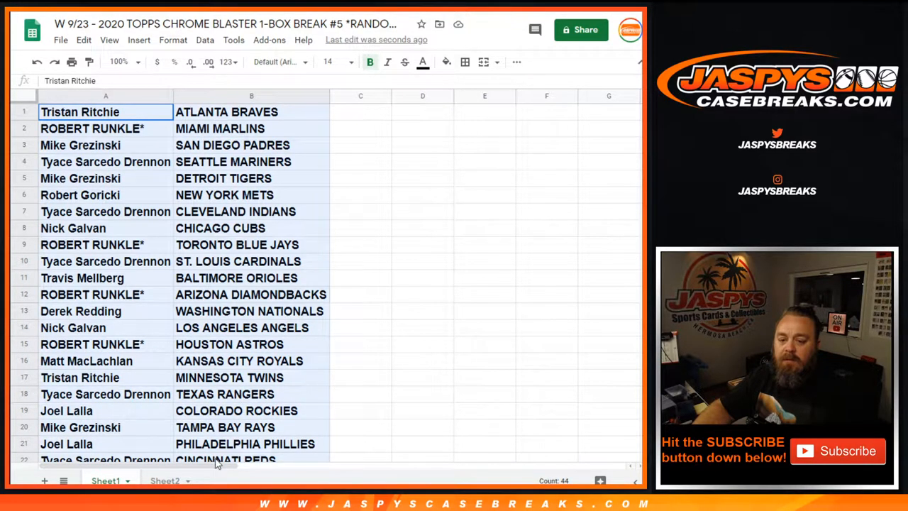
scroll("down", 3)
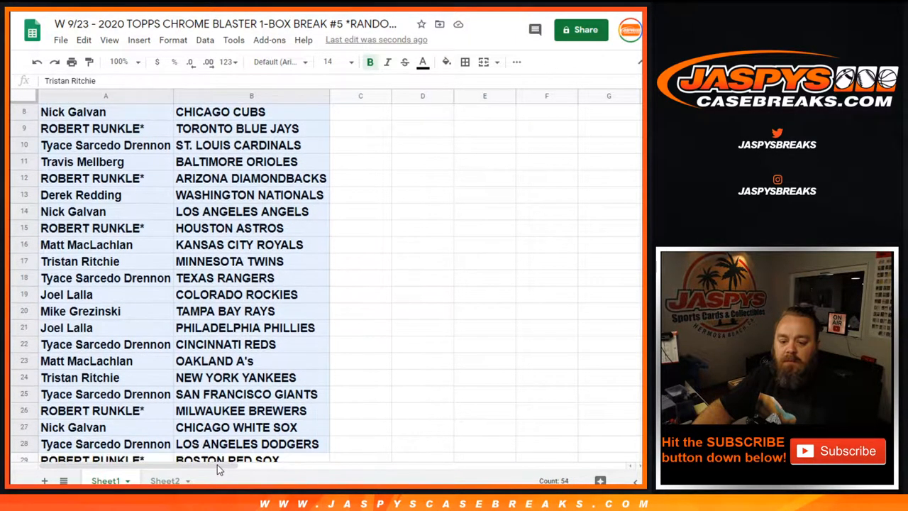
scroll("down", 3)
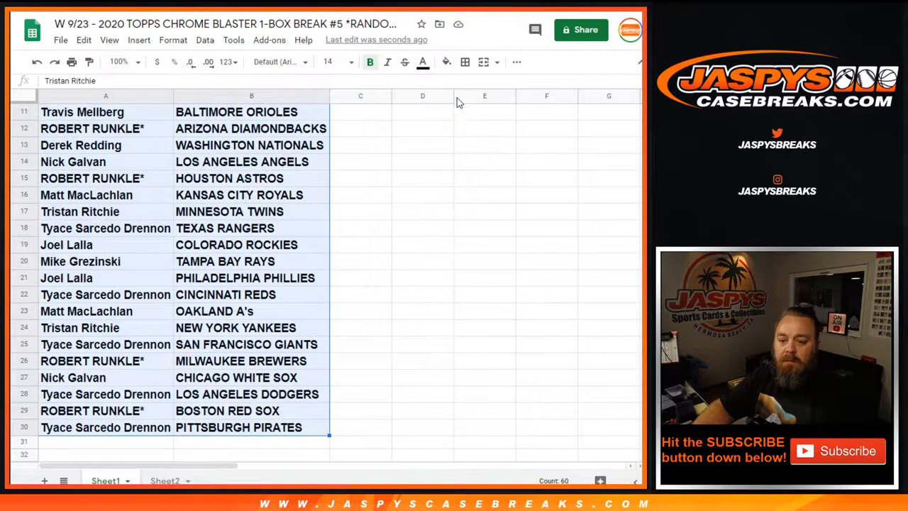
- Add all borders to A1:B30 and sort the sheet A→Z by team name in column B
left_click(465, 62)
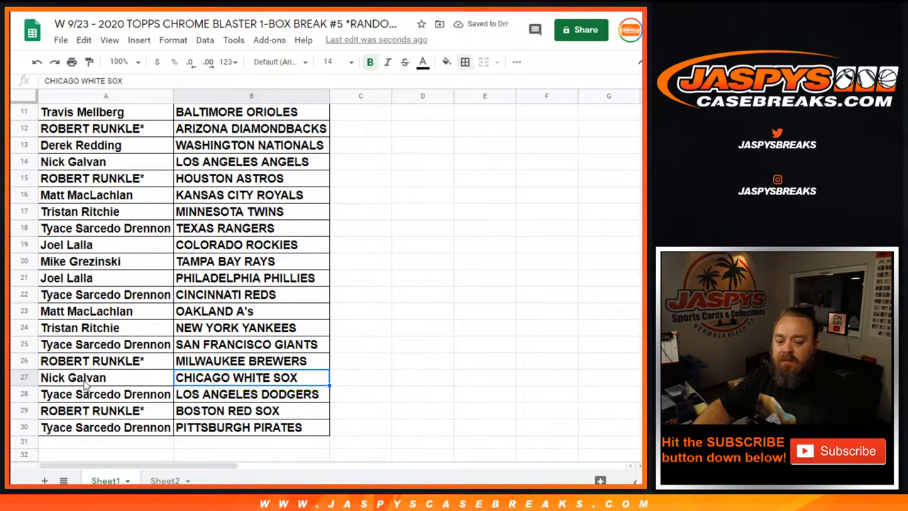
left_click(251, 394)
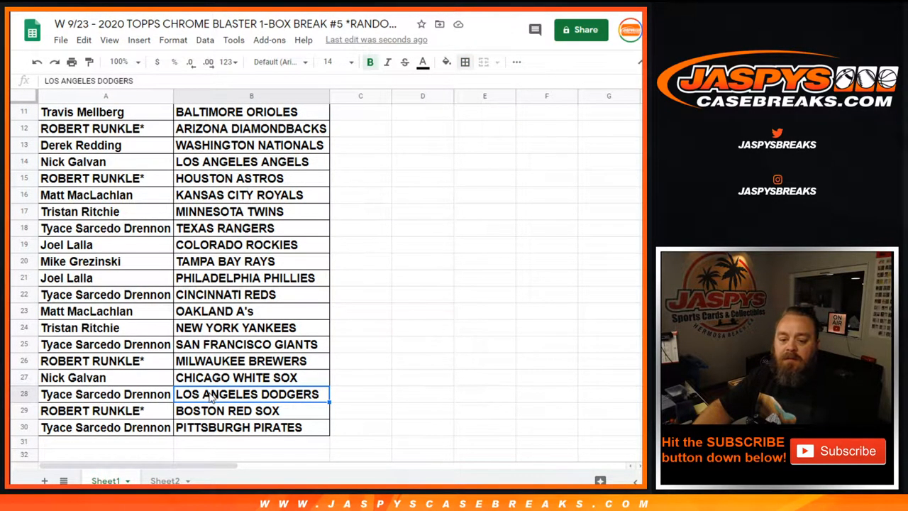
left_click(105, 395)
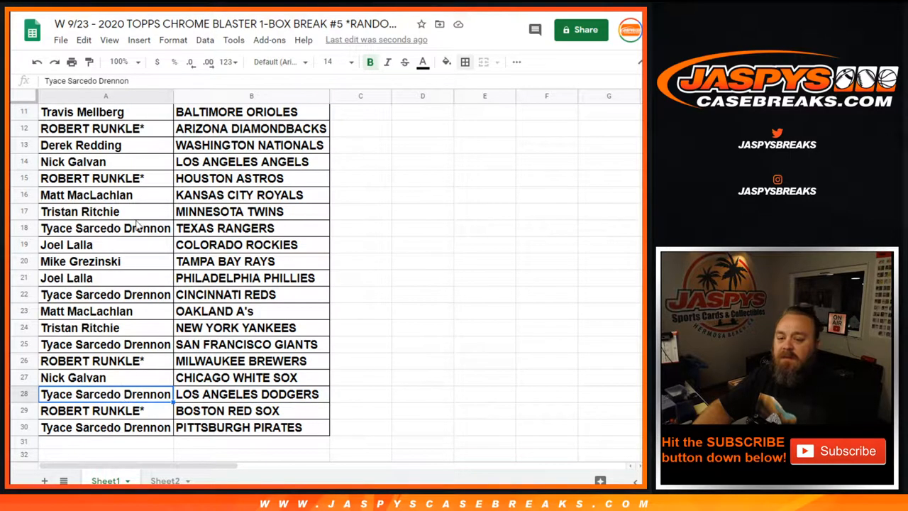
left_click(251, 95)
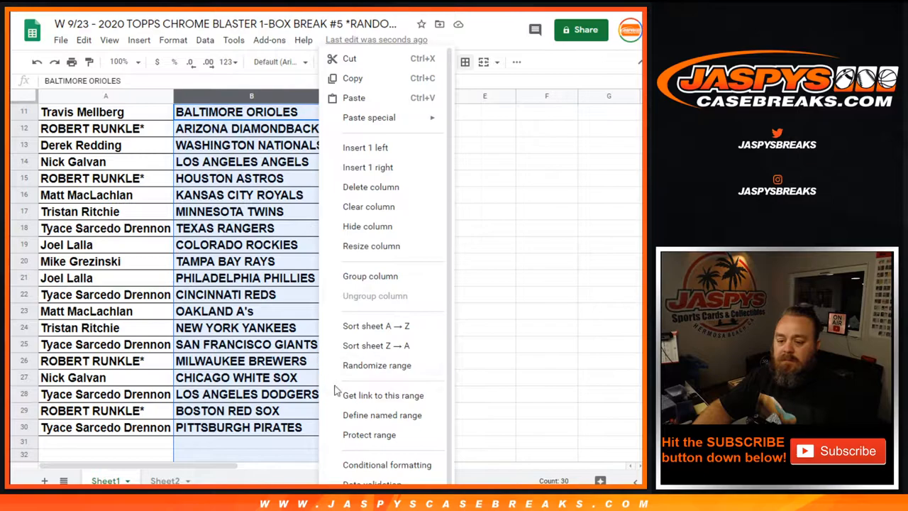
left_click(376, 325)
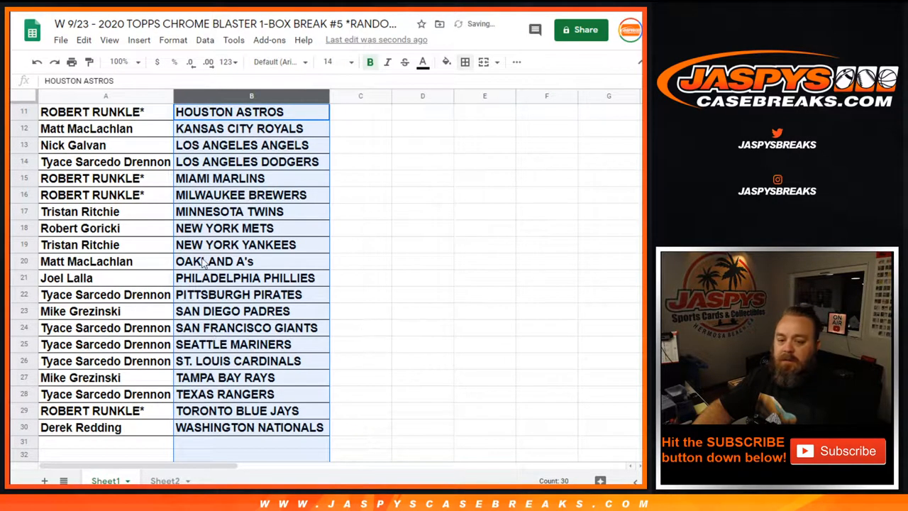
left_click(60, 40)
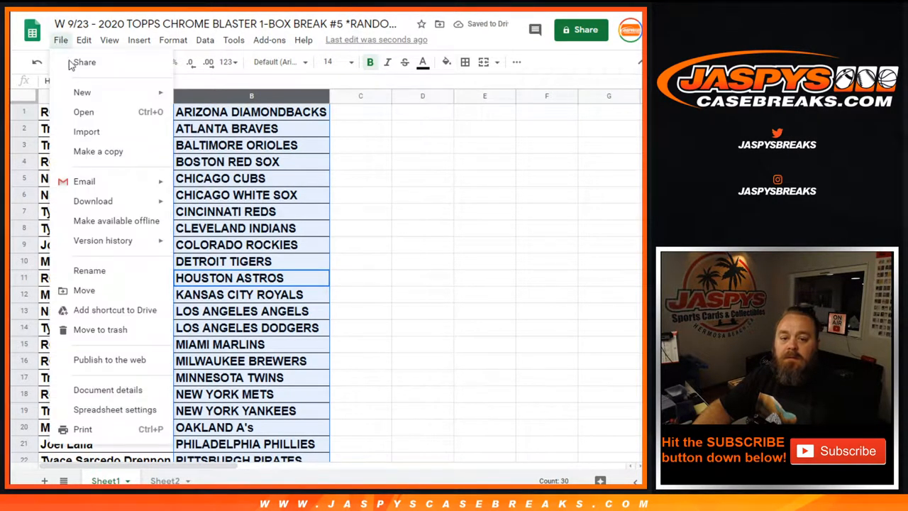
- Print Sheet1 with the workbook title as a page header and continue to printing
left_click(82, 429)
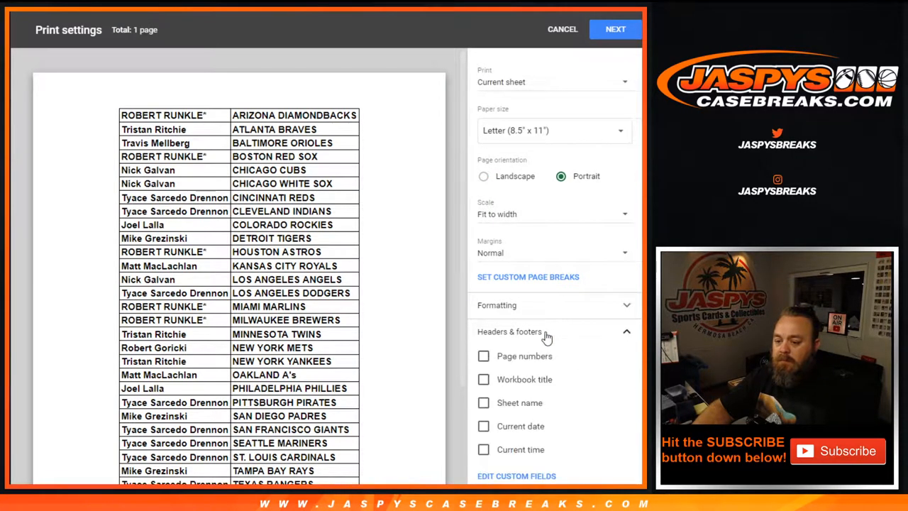
left_click(482, 379)
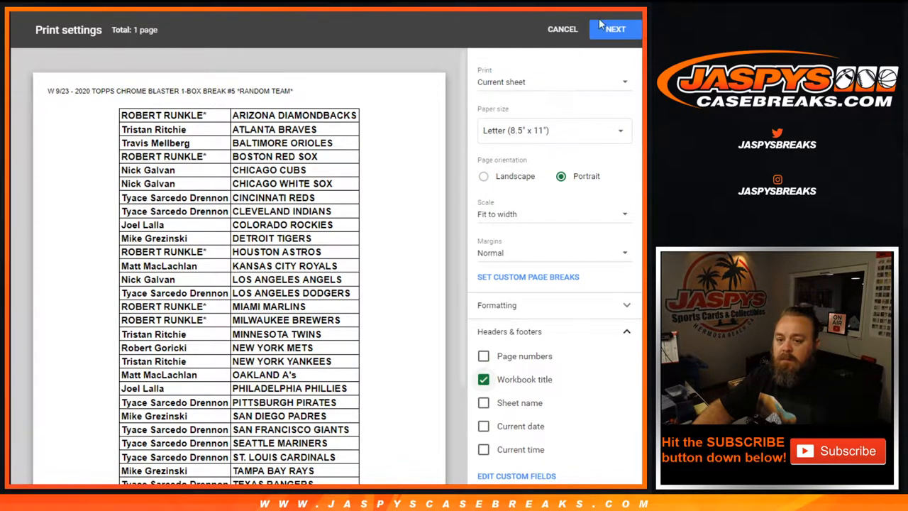
left_click(562, 29)
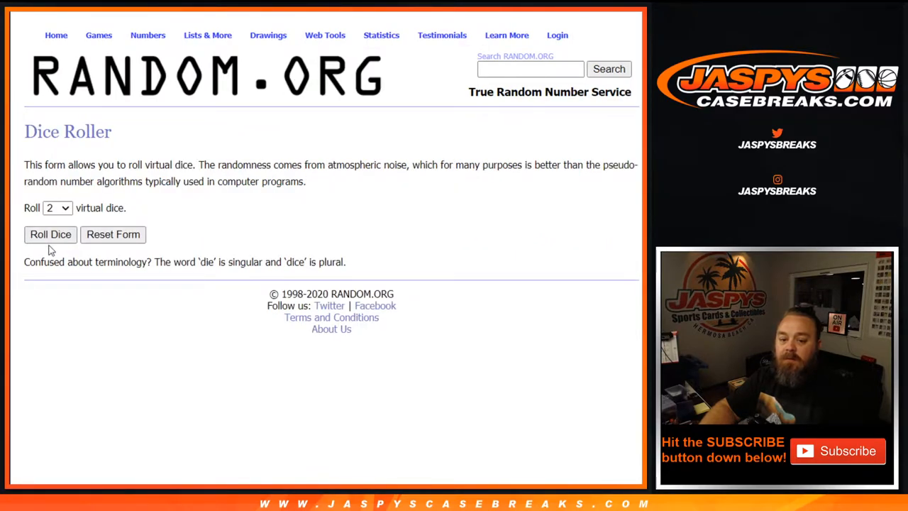
- Roll the dice, randomize the customer list to five times, and select the shuffled names for Sheet2
left_click(51, 234)
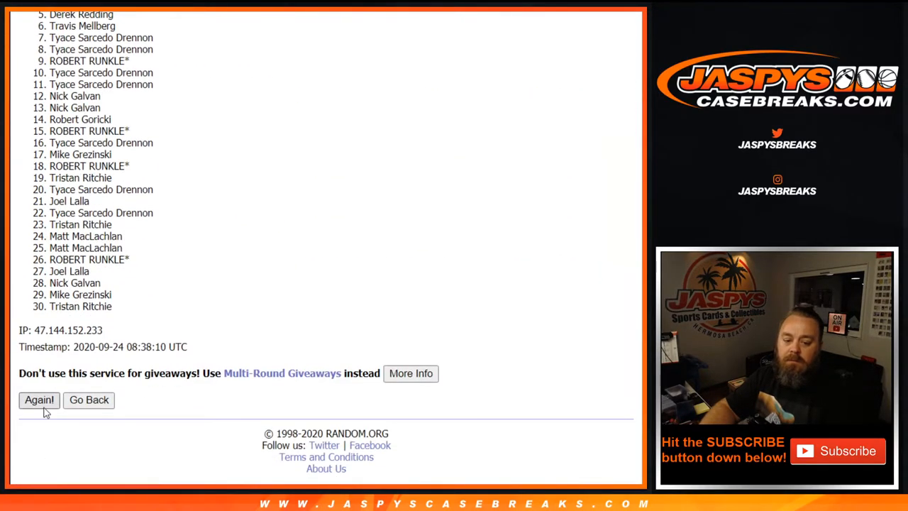
left_click(40, 401)
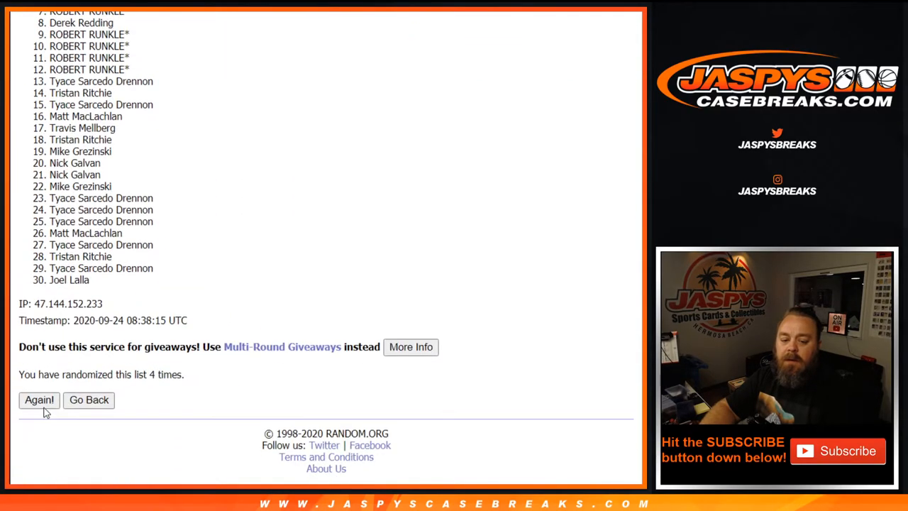
left_click(38, 401)
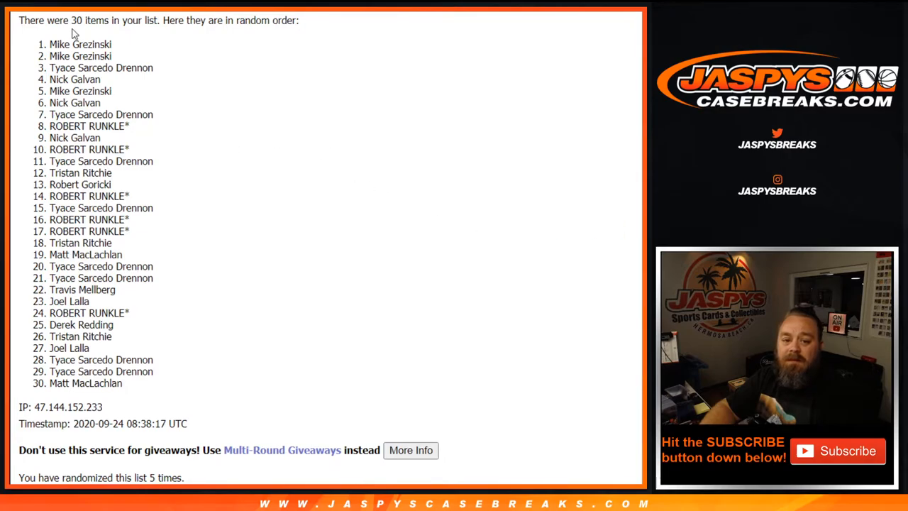
left_click_drag(48, 44, 88, 149)
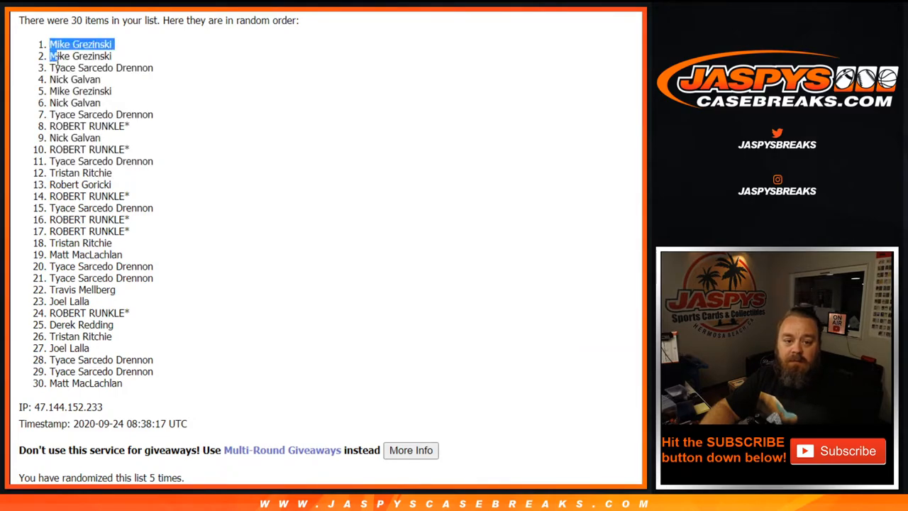
left_click_drag(49, 44, 122, 384)
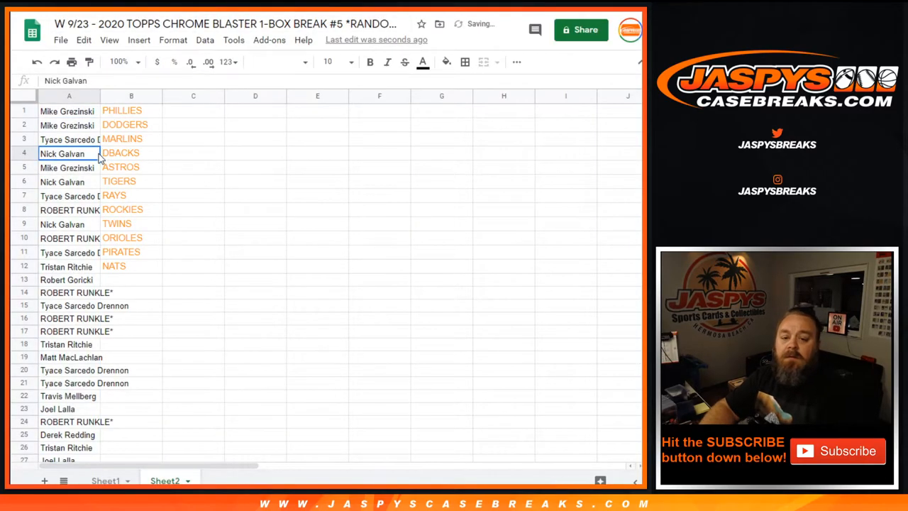
- Make Sheet2's pairings bold at size 14 in black and border the 12 rows A1:B12
left_click(68, 96)
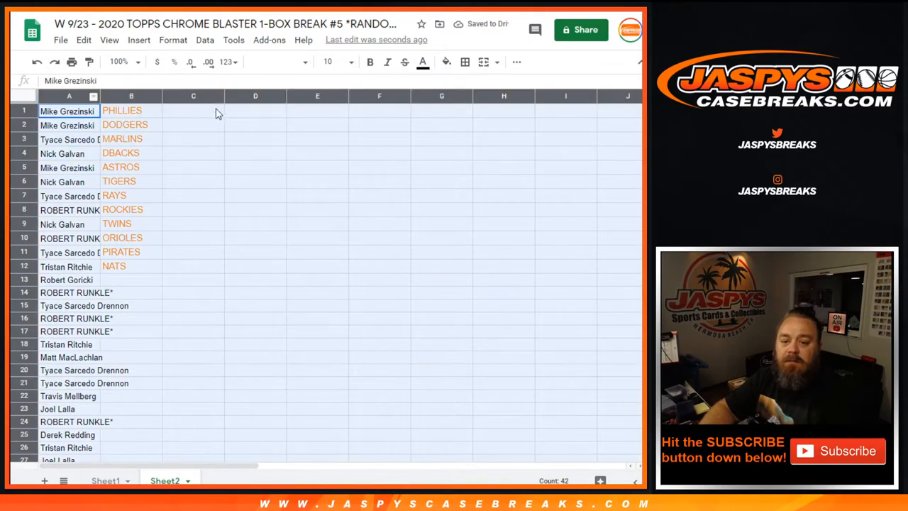
left_click(275, 62)
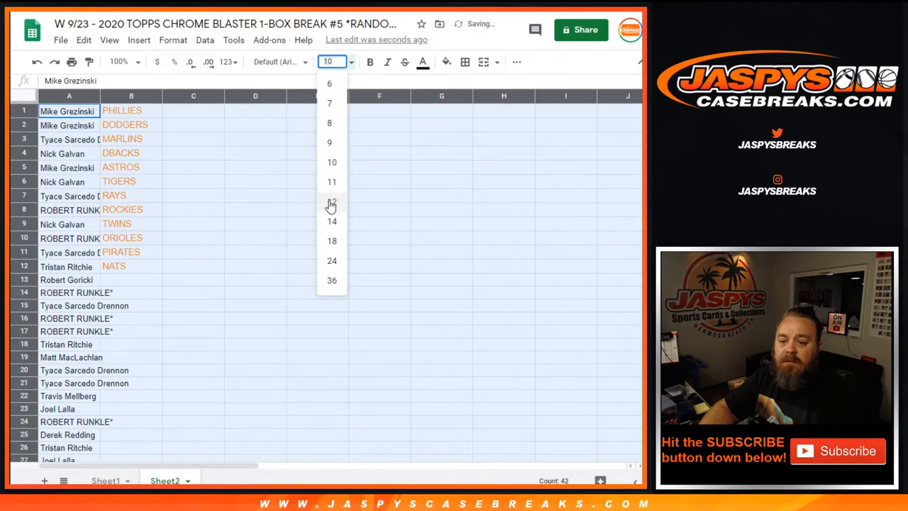
left_click(332, 221)
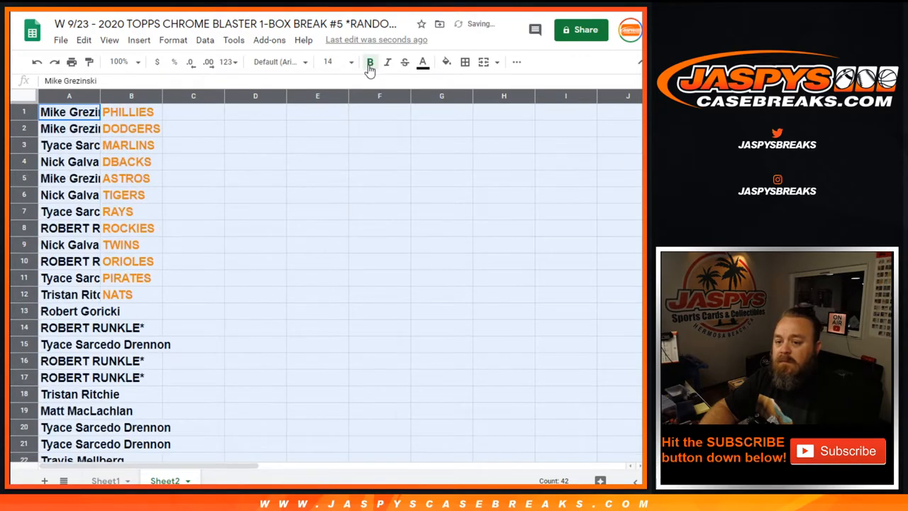
left_click(423, 62)
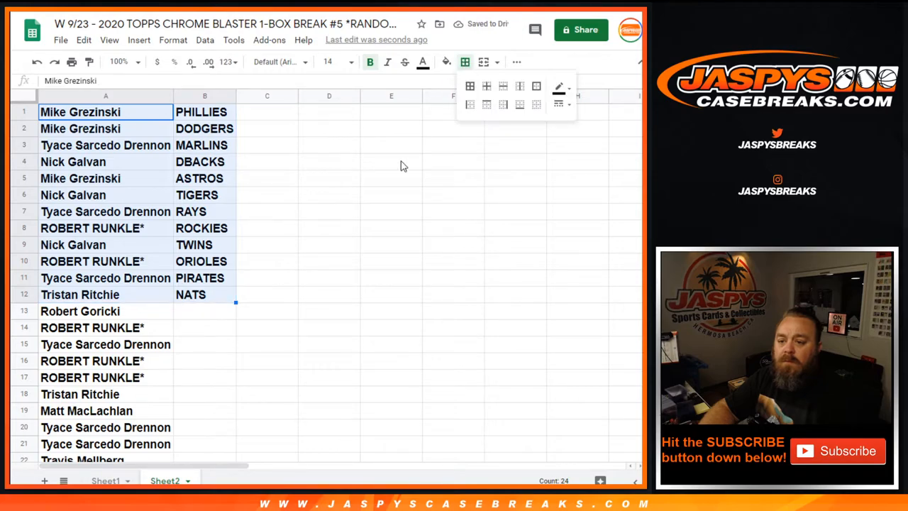
left_click(392, 162)
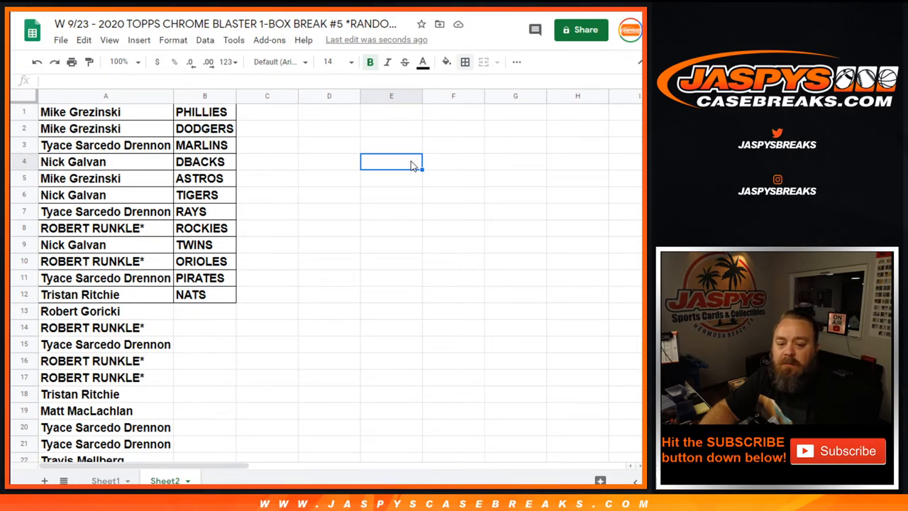
mouse_move(395, 176)
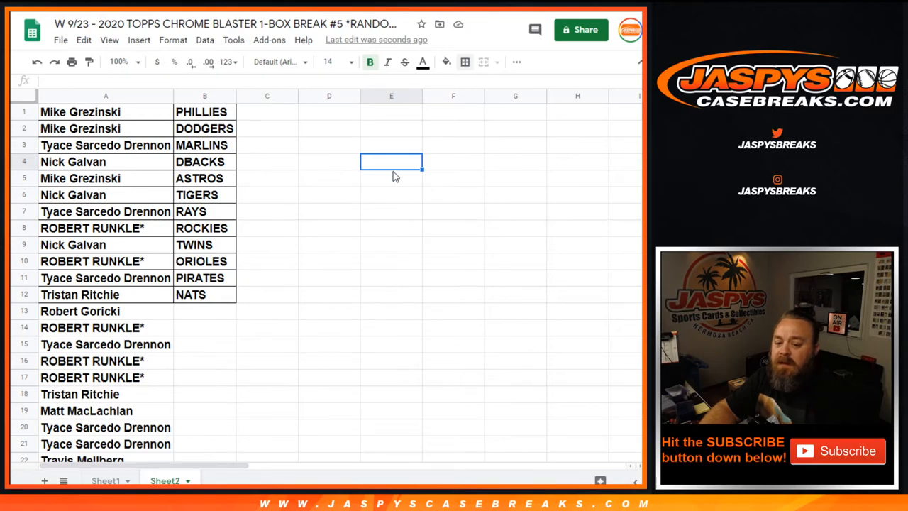